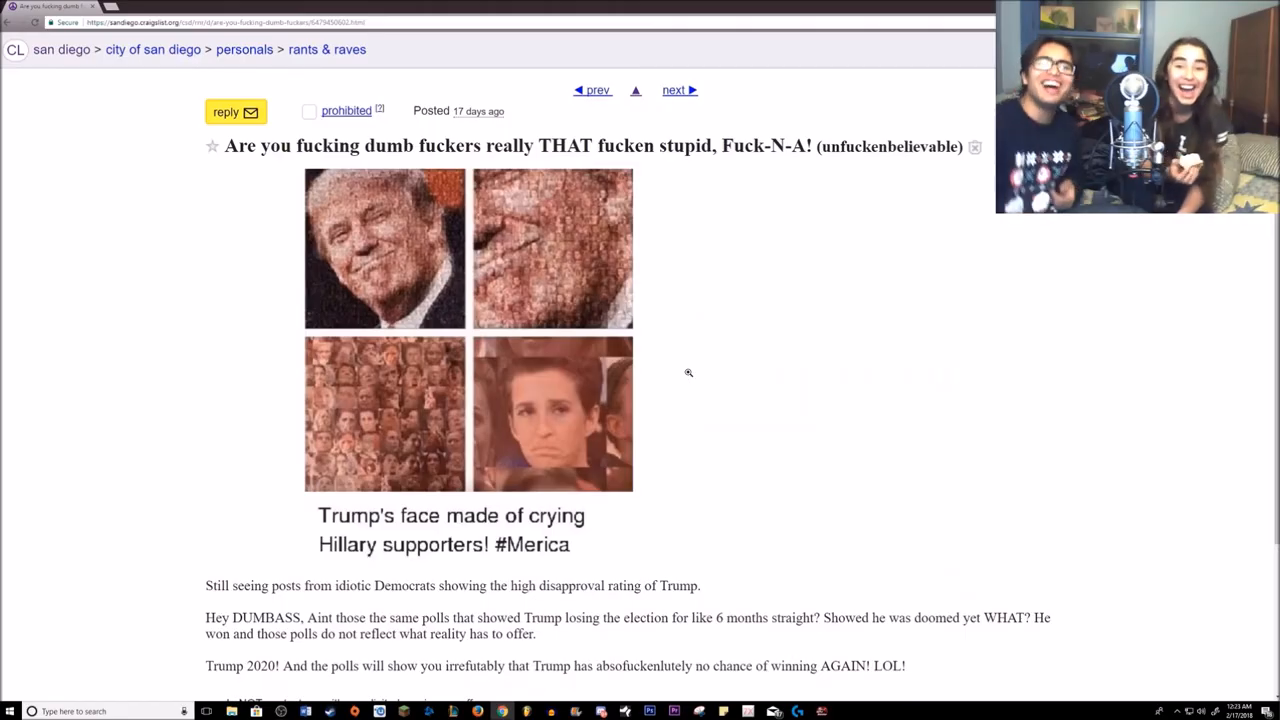
# Step through San Diego rants & raves posts to reach 'The 9-11 Fairy Tale from Hell'.
pyautogui.click(592, 90)
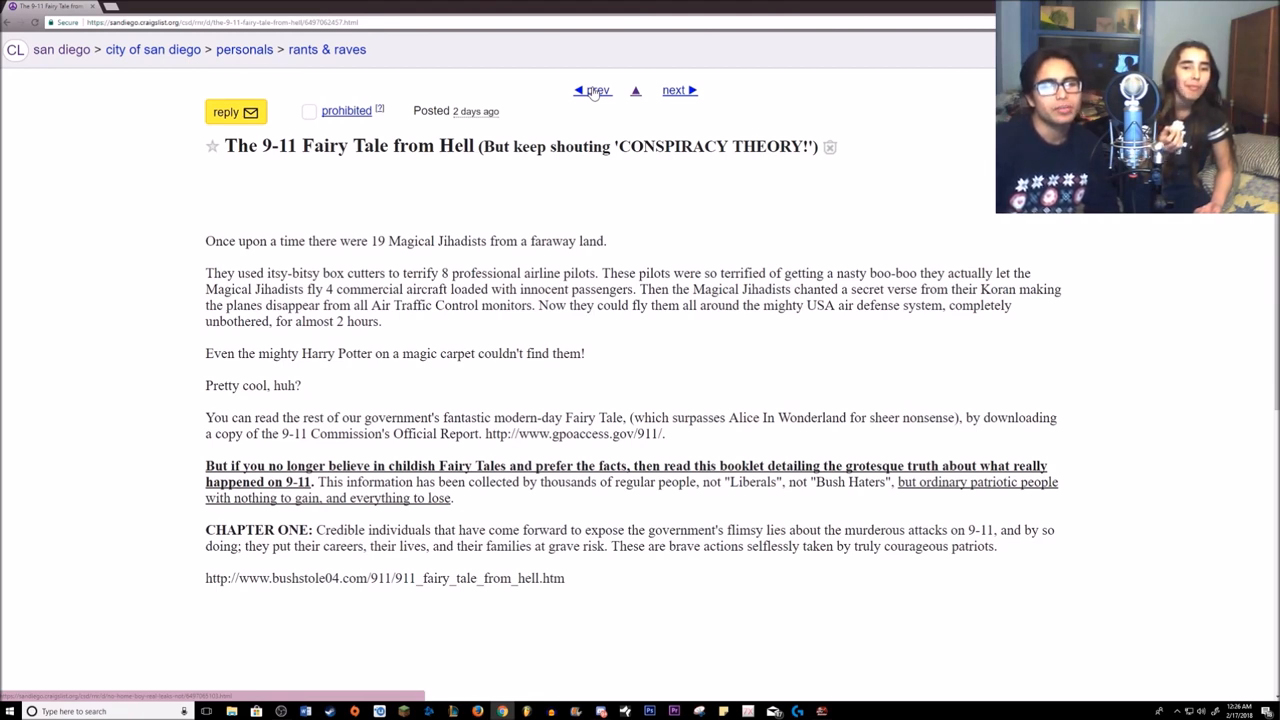